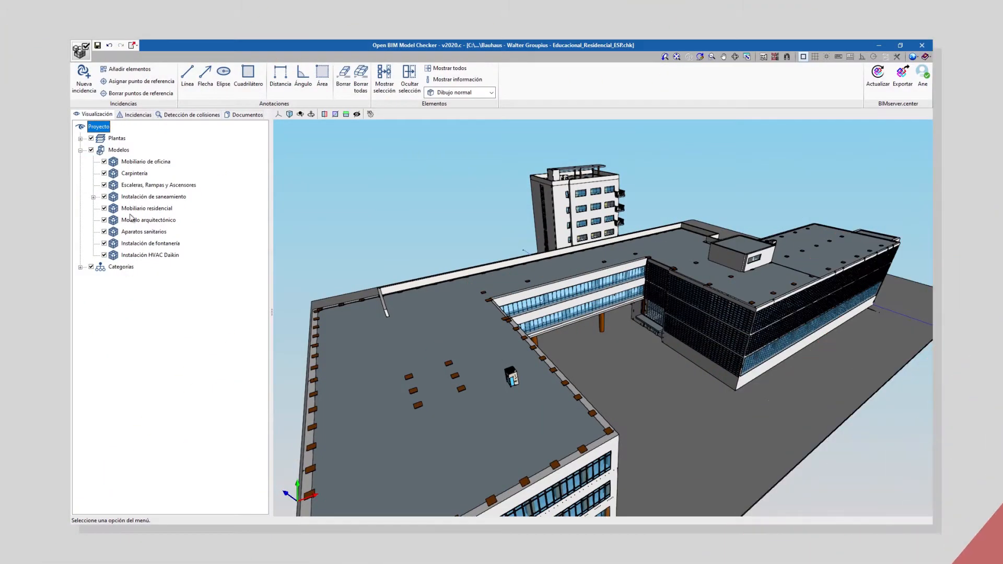
- Walk into the Bauhaus interior corridor to inspect its HVAC ducts and flow selector units
left_click(149, 219)
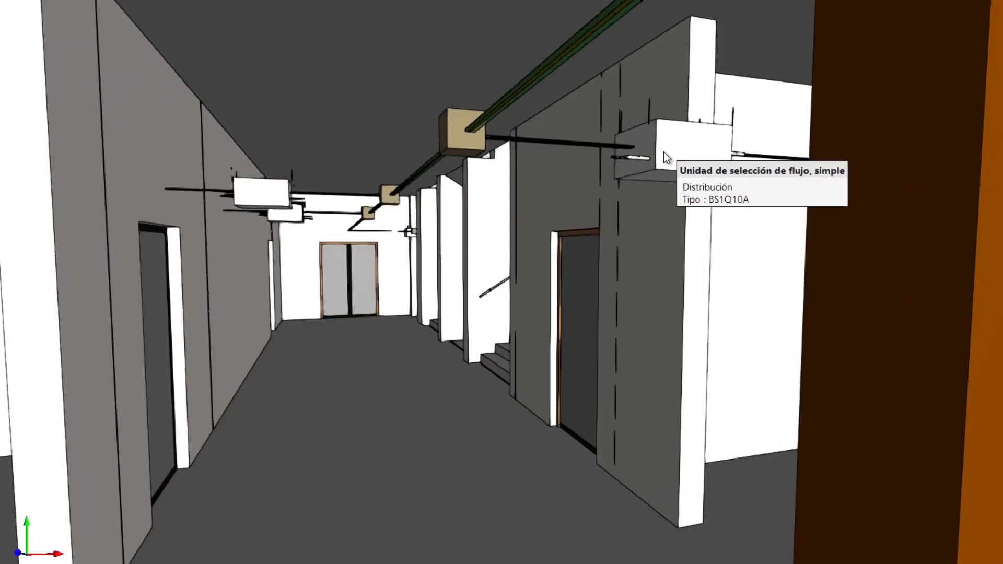
mouse_move(535, 88)
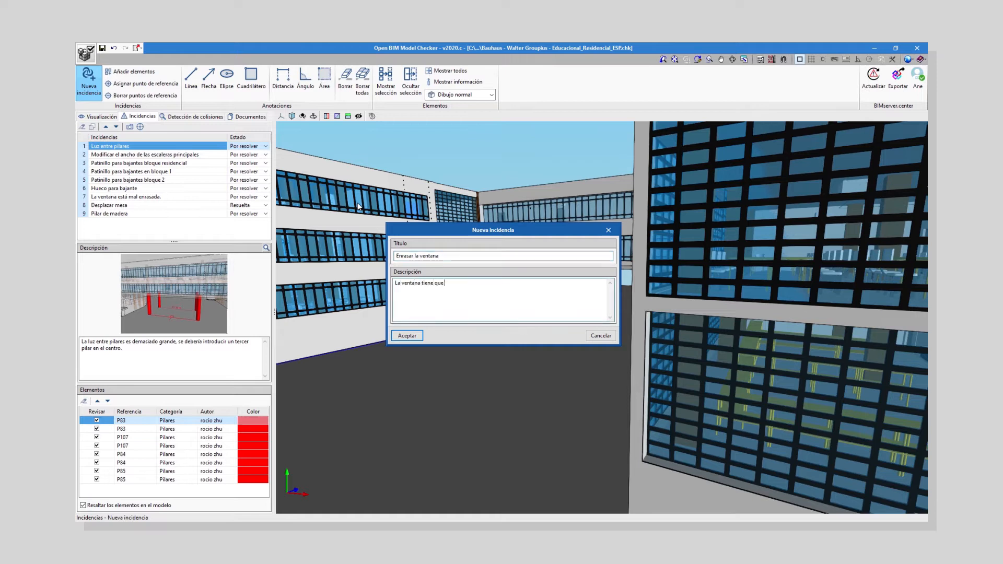
- Create the 'Enrasar la ventana' issue described 'estar enrasada al exterior igual que en las plantas' and mark the window element
type("estar enrasada al exterior igual que en las plantas")
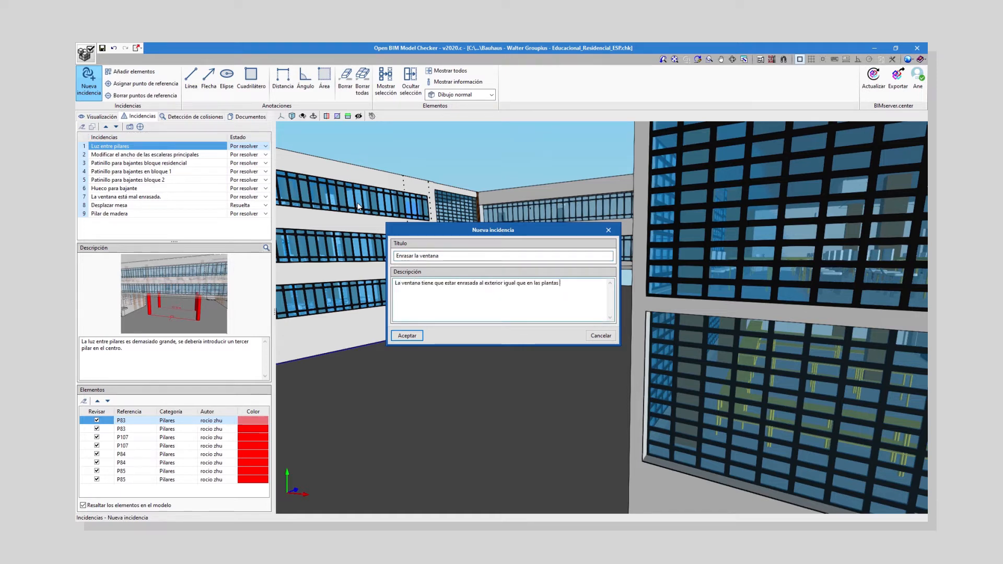
left_click(406, 335)
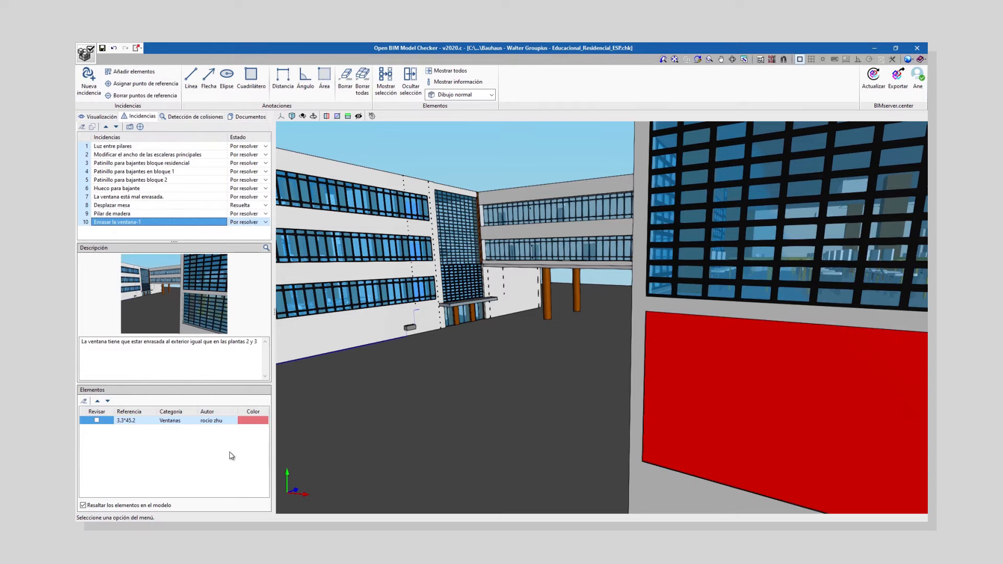
left_click(96, 420)
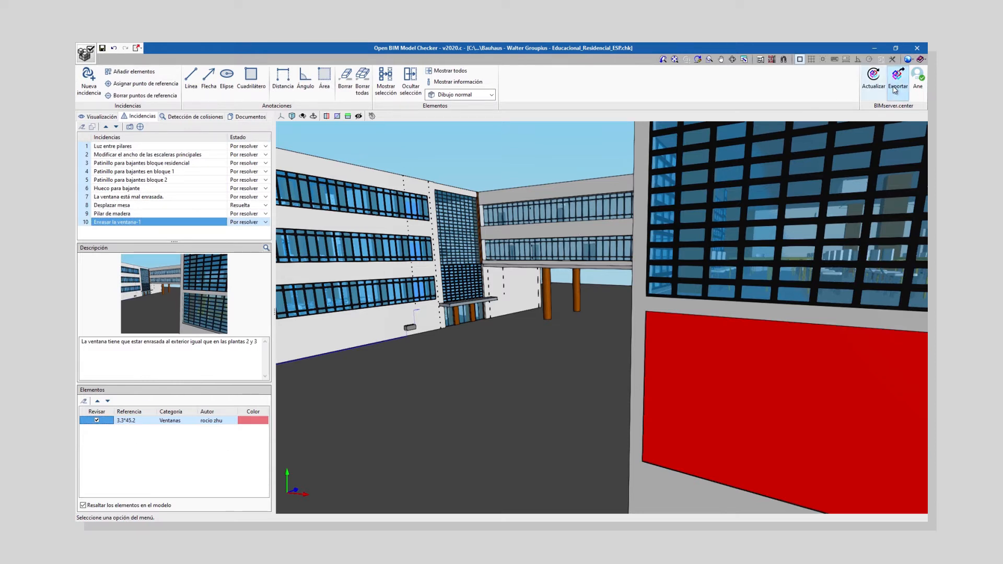
- Export the issues to BIMserver.center and view the pending Enrasar la ventana issue there
left_click(897, 76)
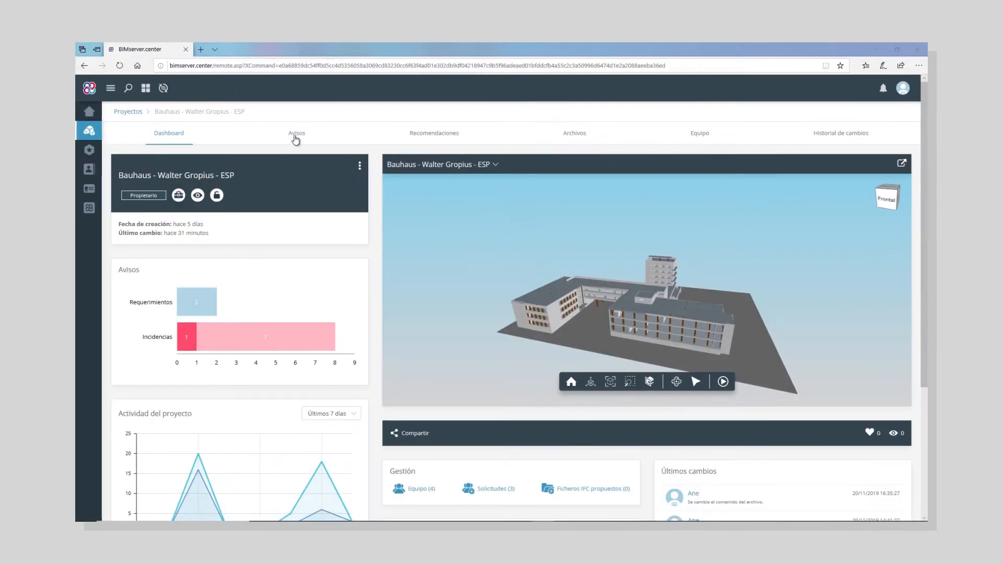
left_click(296, 133)
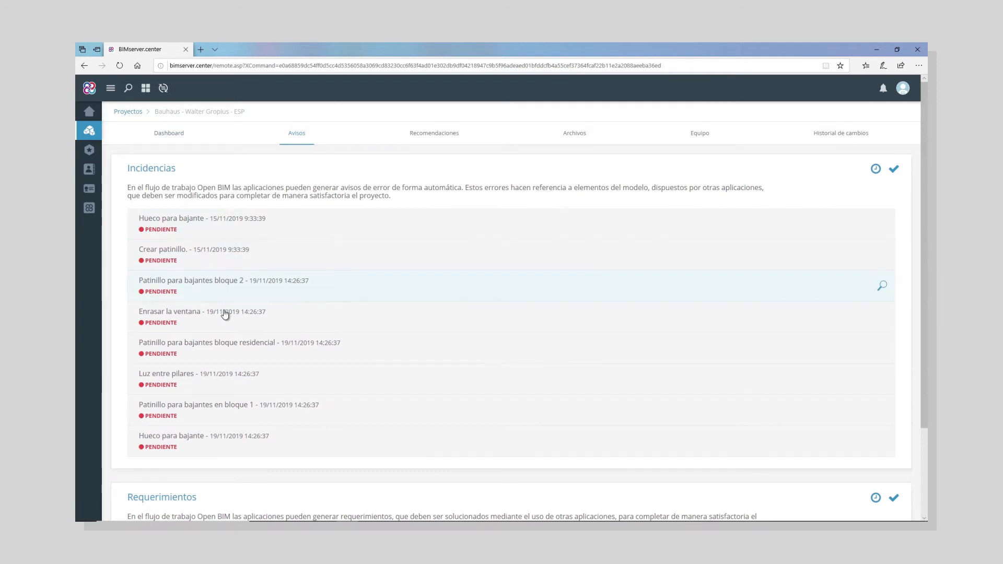
left_click(170, 311)
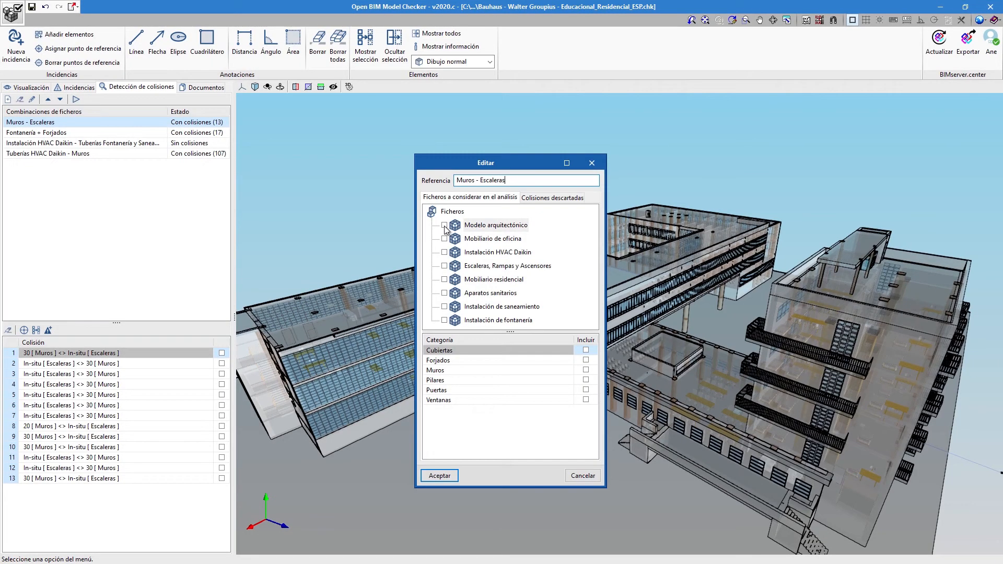
- Include Modelo arquitectónico walls and Escaleras, Rampas y Ascensores in the Muros - Escaleras clash
left_click(444, 225)
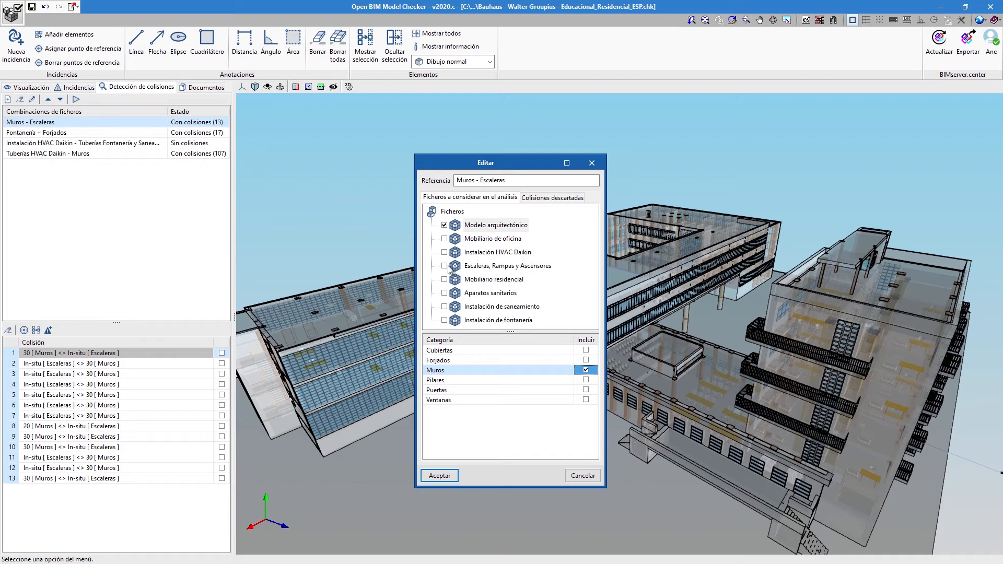
left_click(439, 475)
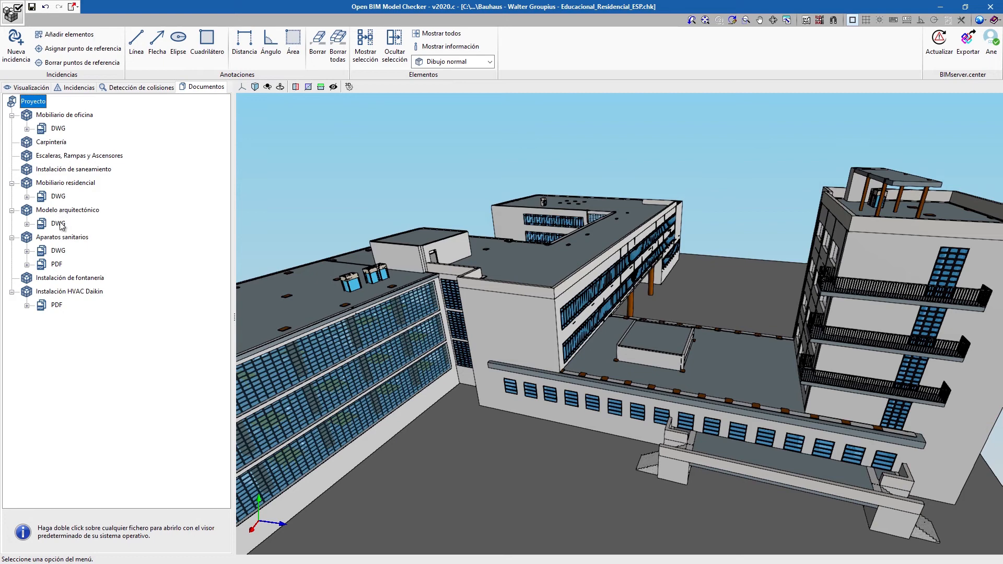
- Browse the Modelo arquitectónico DWG drawings (Planta_1), then list the Instalación HVAC Daikin PDFs
left_click(32, 224)
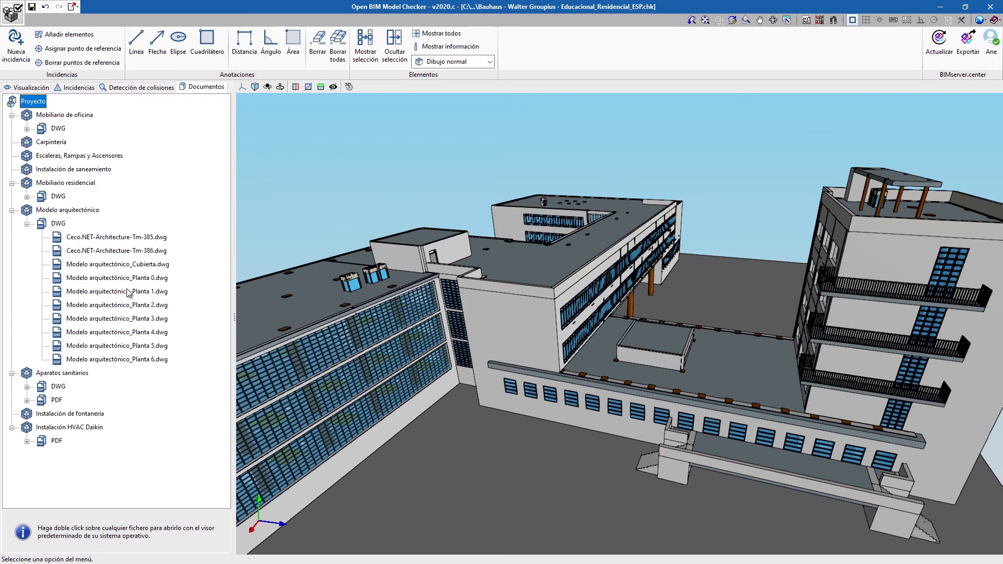
left_click(117, 292)
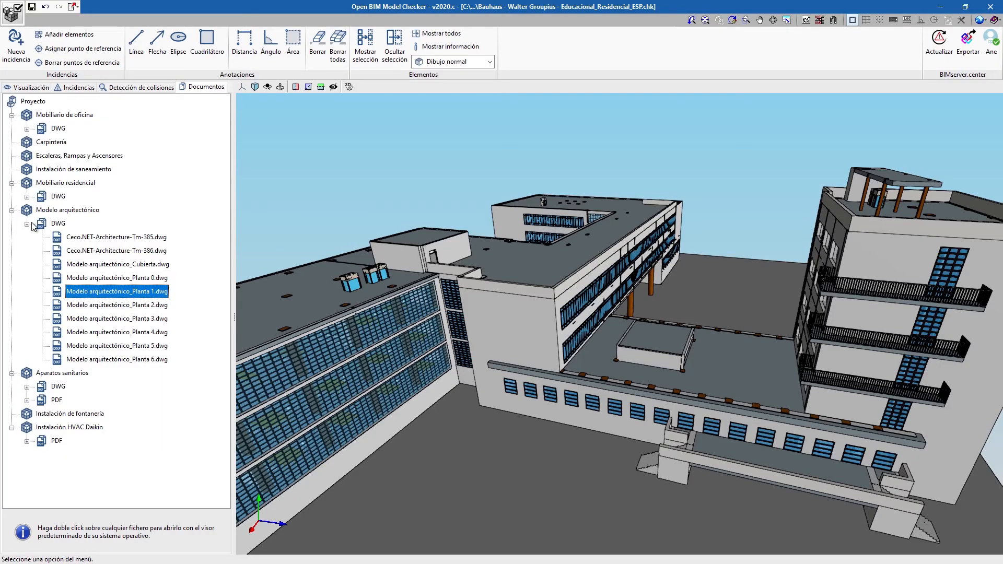
left_click(34, 224)
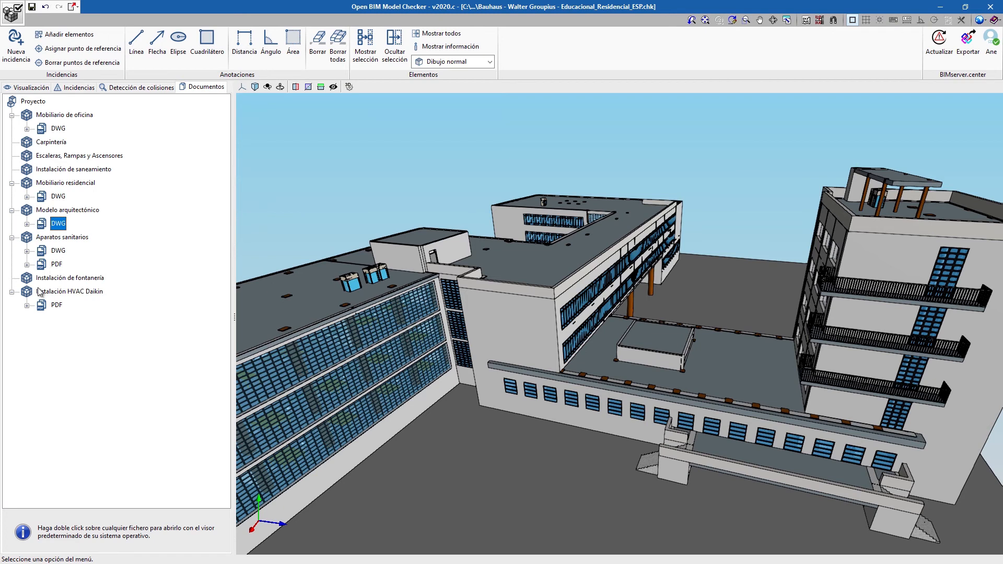
left_click(32, 304)
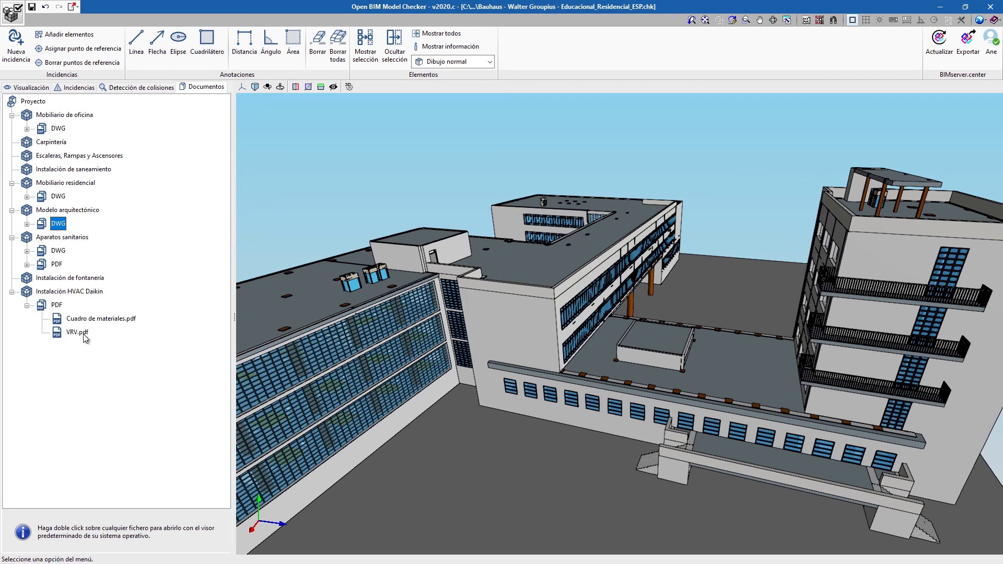